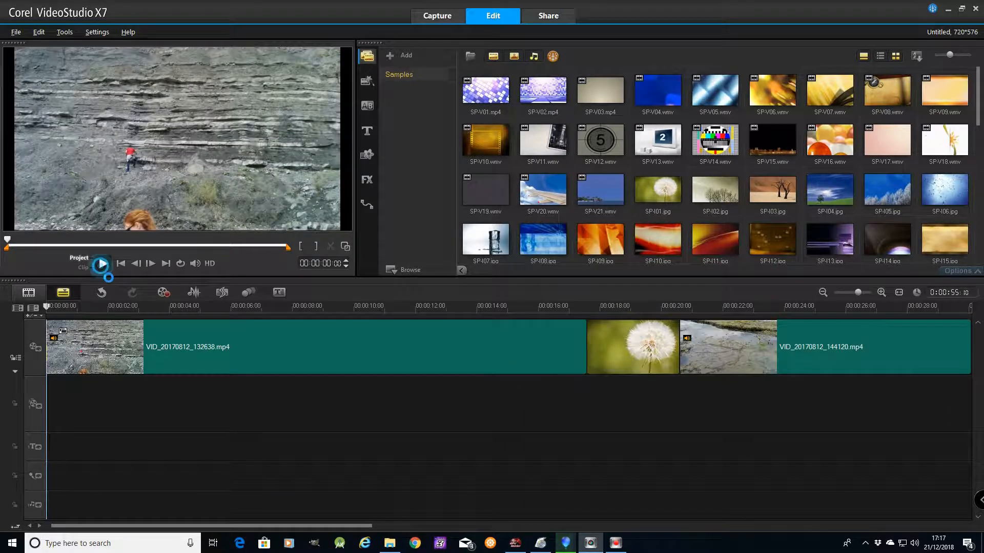
# Play the X7 project timeline from the beginning to check playback smoothness
pyautogui.click(102, 263)
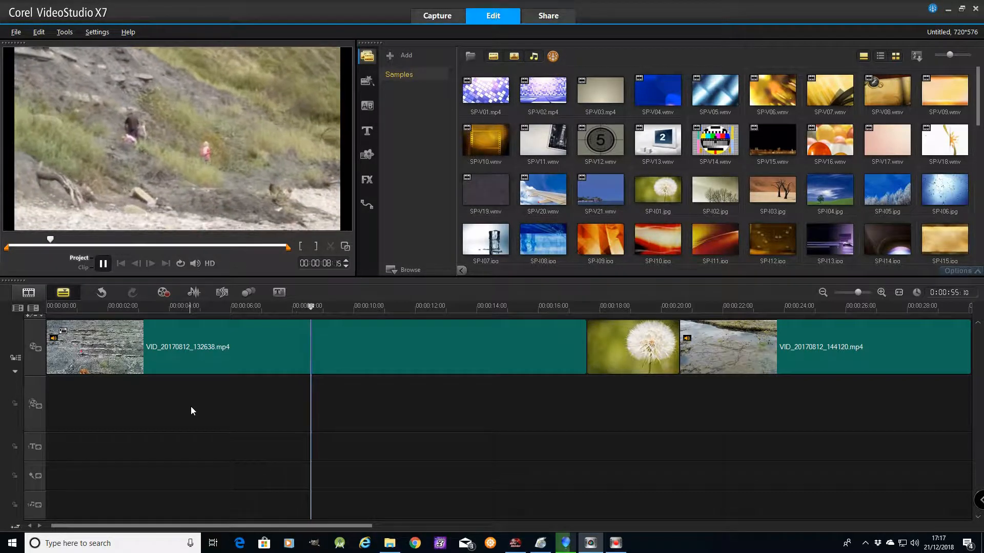
pyautogui.click(374, 306)
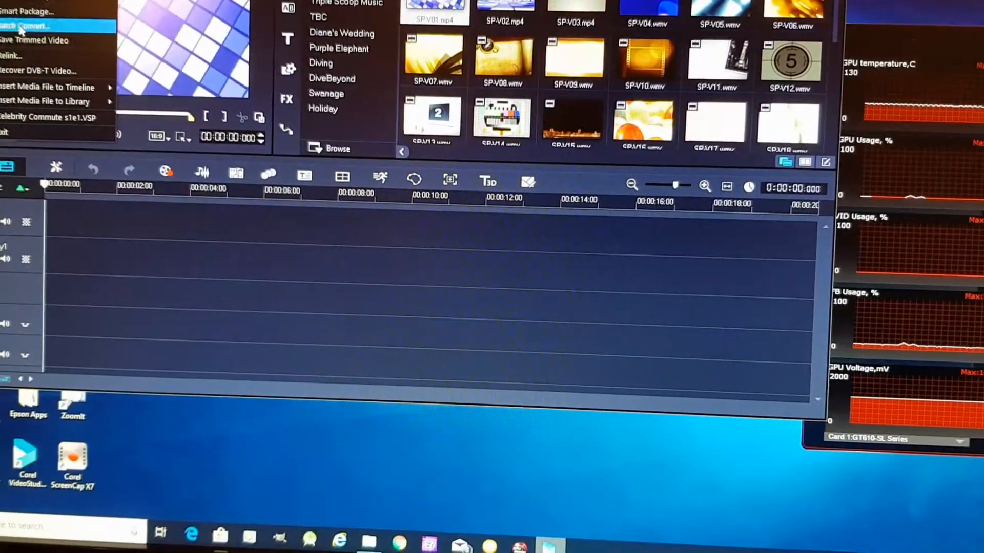
# Open the File menu in VideoStudio Ultimate 2018 with GPU graphs running
pyautogui.click(31, 25)
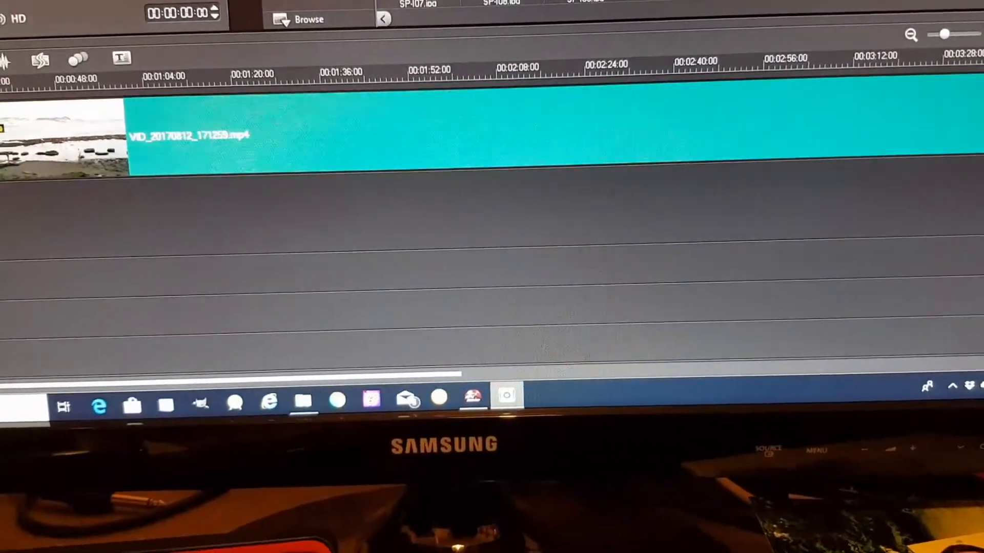
# Play the beach clips, pause, then resume playback of the X7 timeline
pyautogui.click(344, 294)
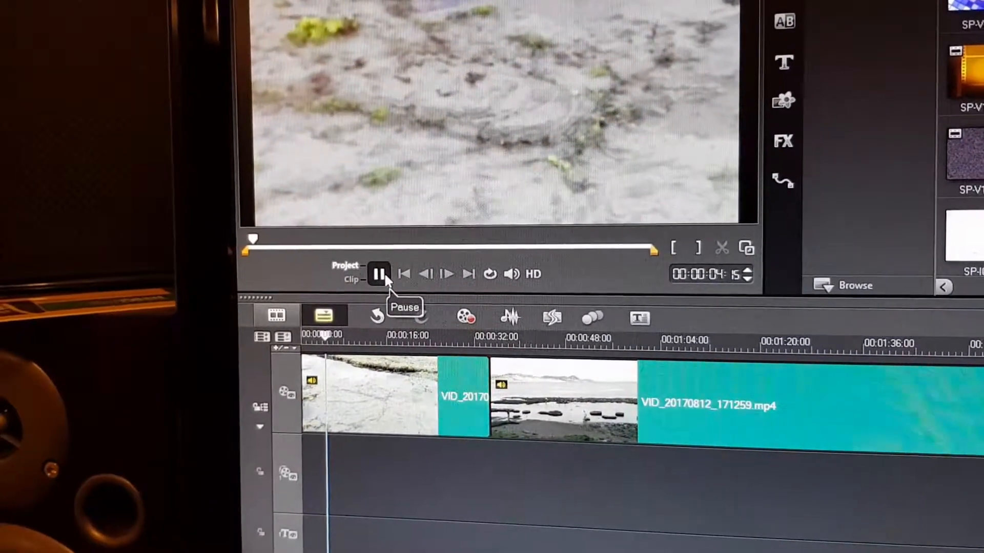
pyautogui.click(379, 273)
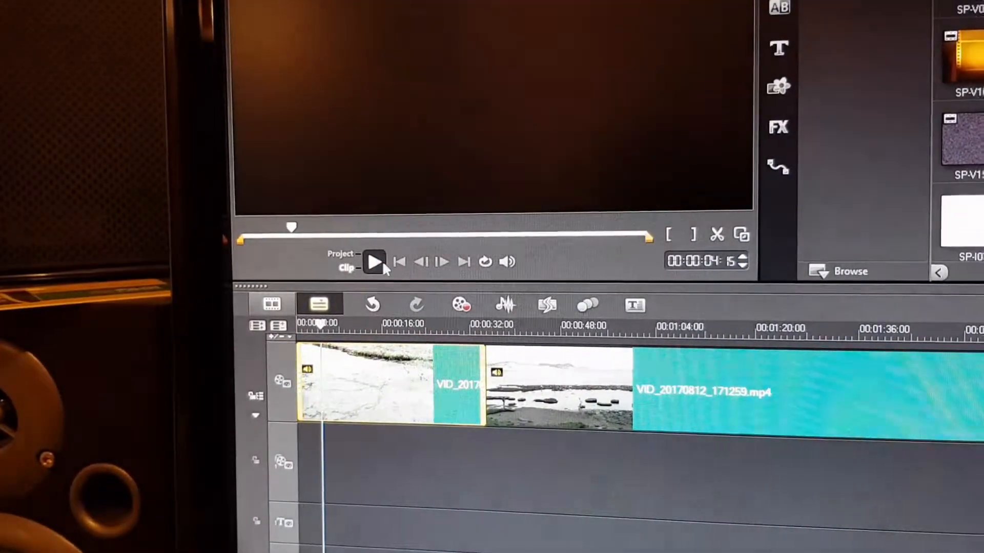
pyautogui.click(374, 261)
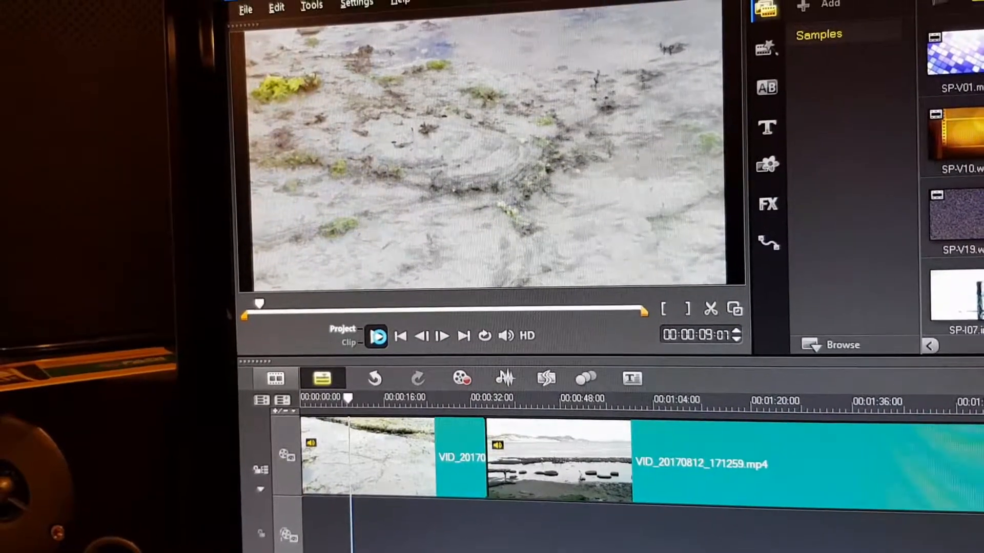
pyautogui.click(379, 335)
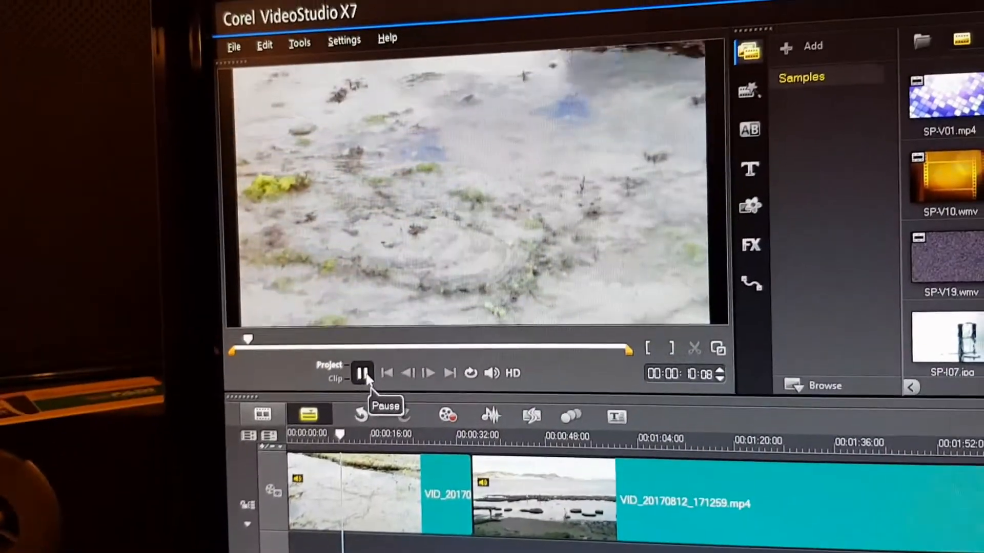